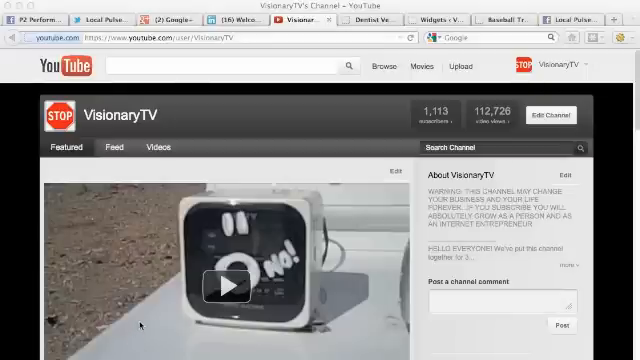
mouse_move(396, 114)
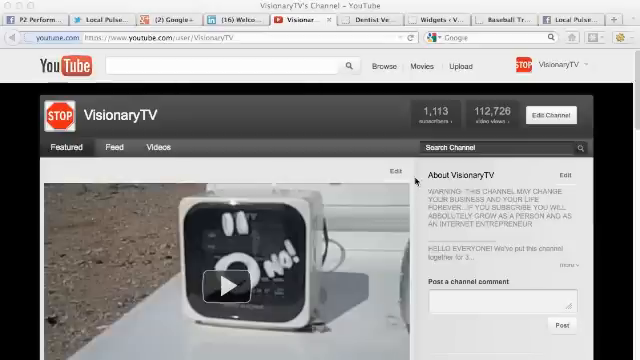
mouse_move(336, 110)
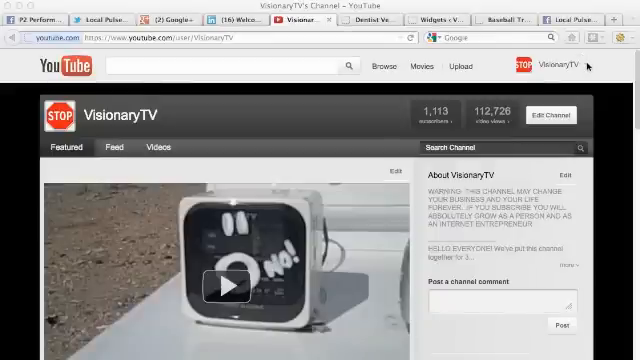
mouse_move(524, 124)
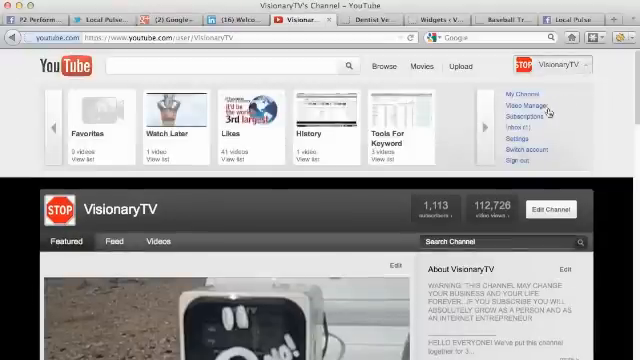
mouse_move(530, 108)
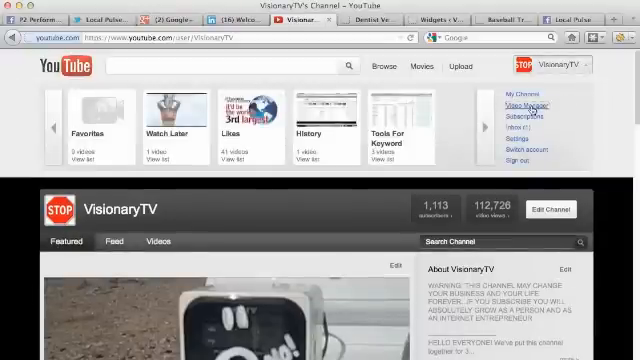
Open Video Manager from the account dropdown and dismiss the upgrade banner
left_click(522, 104)
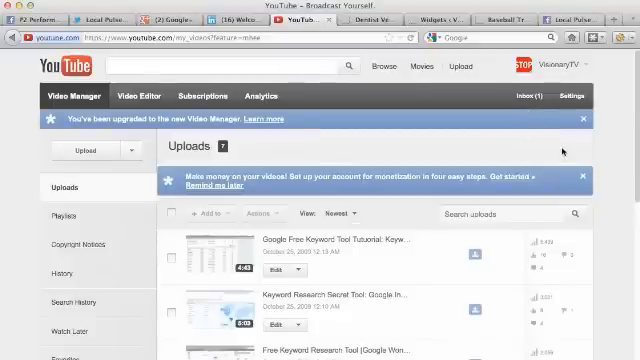
left_click(580, 120)
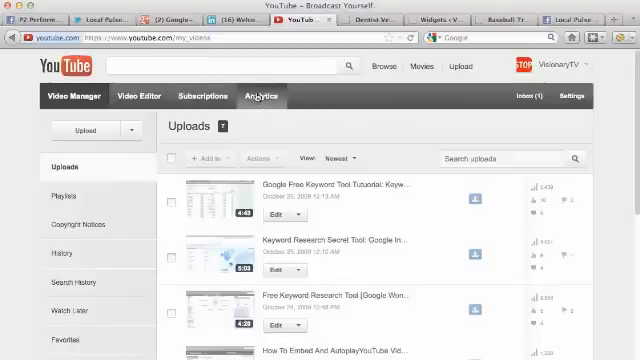
Open the Analytics overview and scroll through performance, engagement and the Top 10 videos
left_click(260, 96)
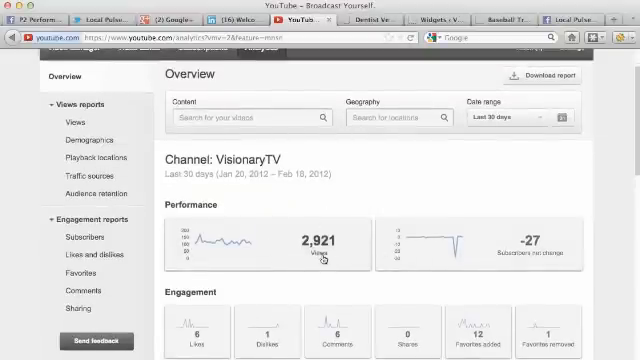
mouse_move(504, 224)
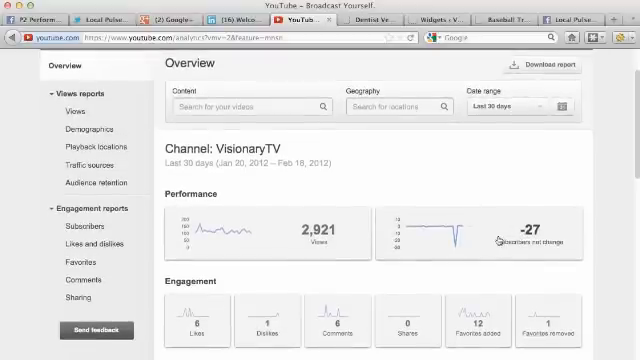
scroll("down", 3)
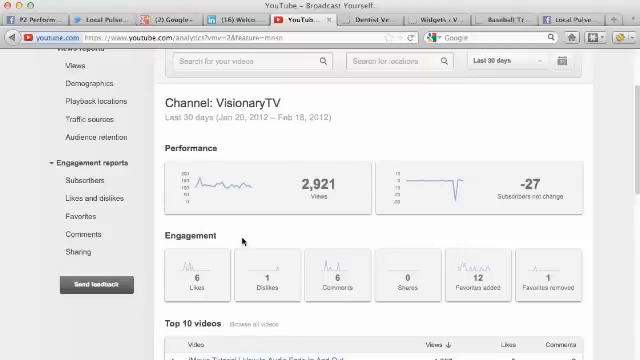
scroll("down", 3)
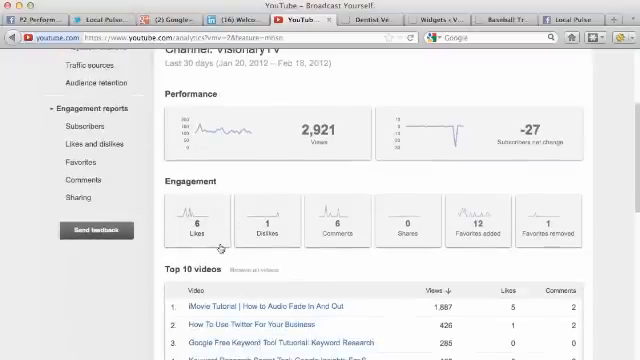
scroll("down", 3)
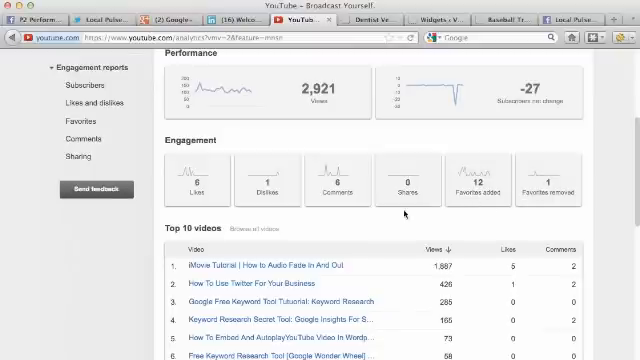
scroll("down", 3)
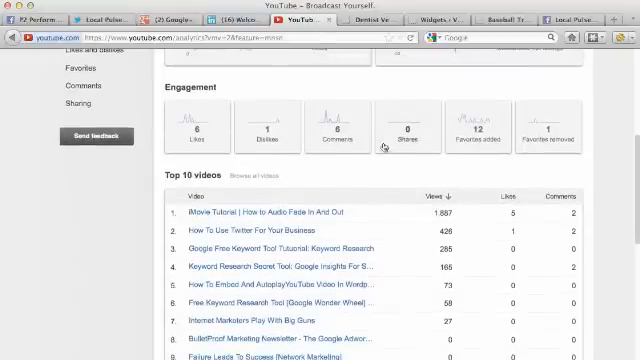
scroll("up", 3)
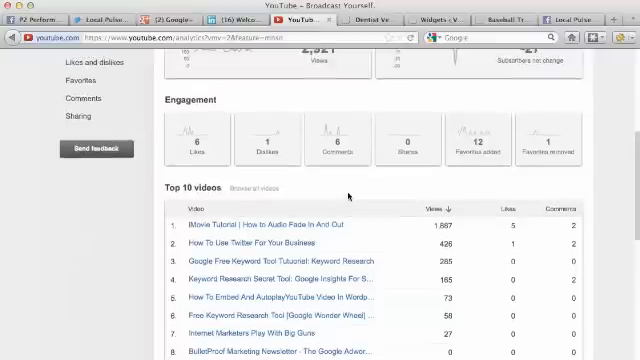
scroll("up", 3)
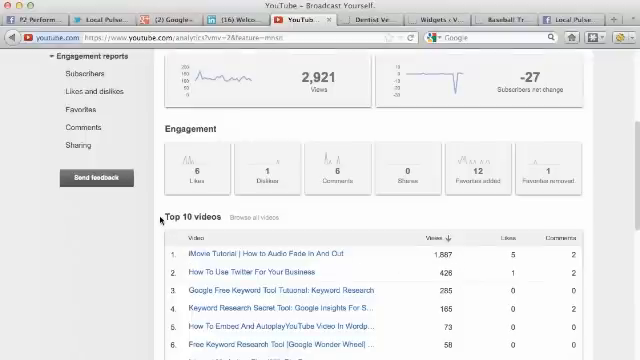
scroll("up", 3)
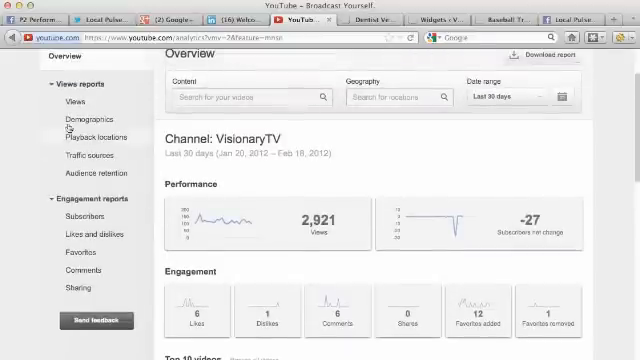
Open the Views report and switch its breakdown table from Video to Geography to Date
left_click(68, 100)
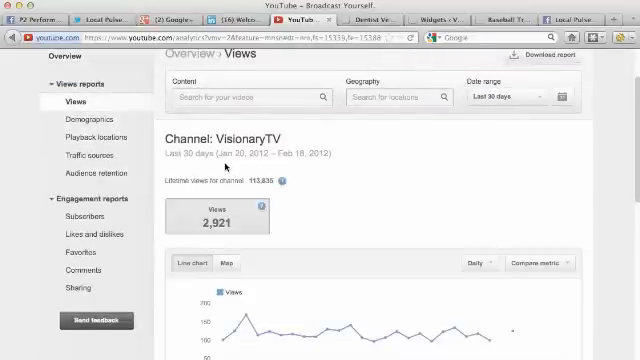
scroll("down", 3)
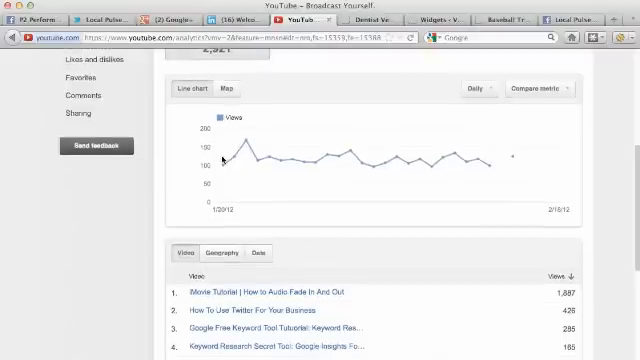
scroll("down", 3)
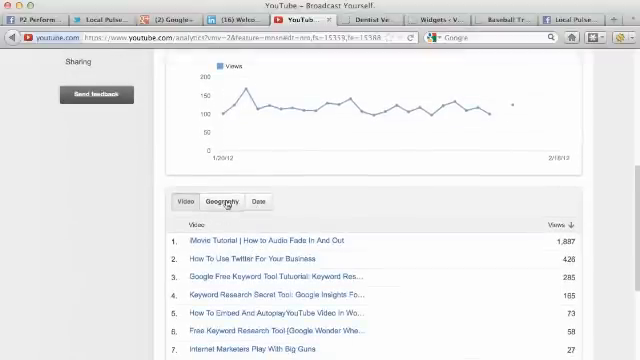
left_click(220, 200)
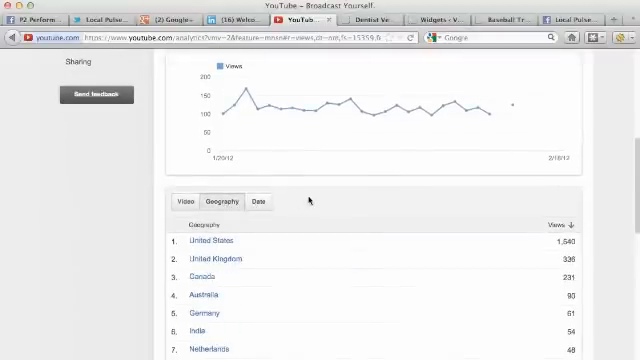
left_click(258, 170)
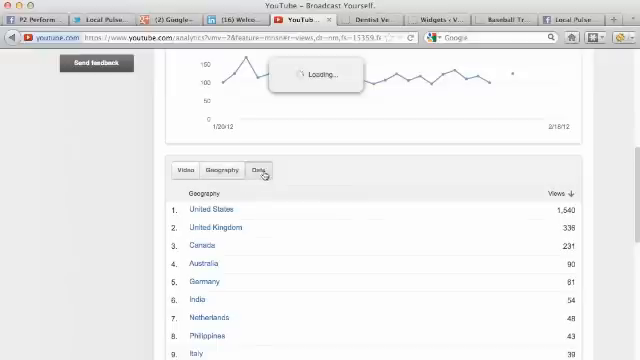
left_click(258, 174)
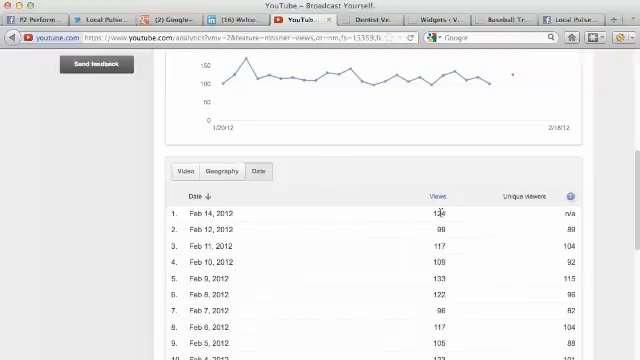
scroll("up", 3)
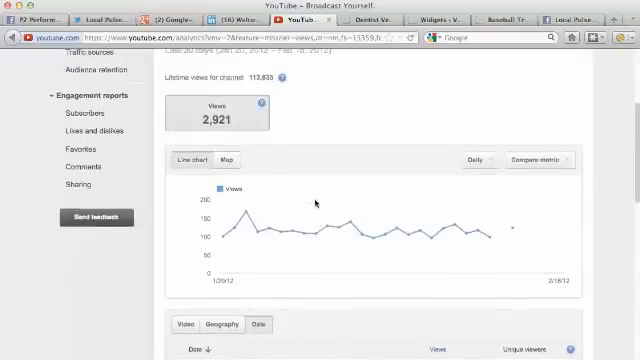
Open the Demographics report and view the age and gender charts
left_click(236, 160)
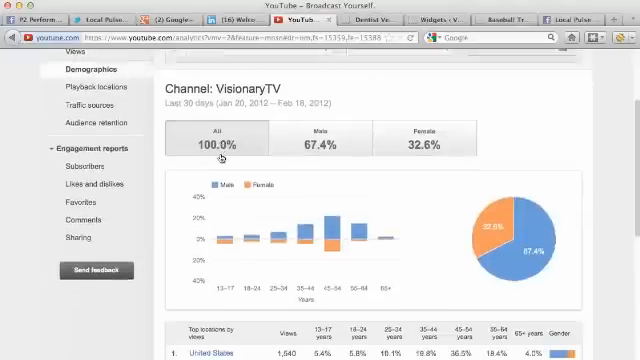
scroll("down", 3)
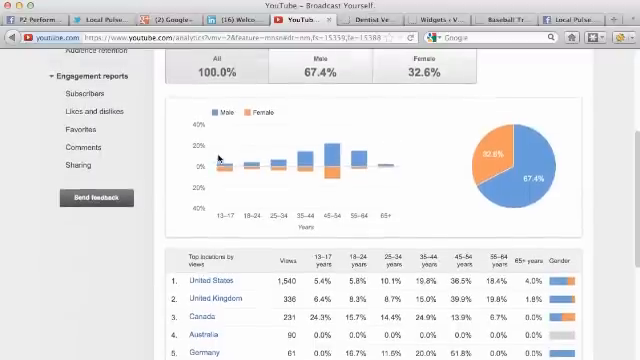
mouse_move(384, 78)
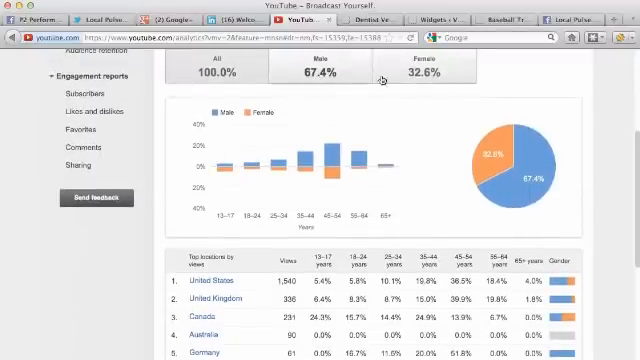
mouse_move(284, 98)
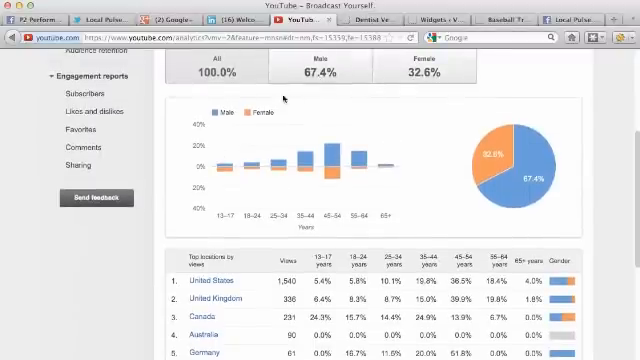
scroll("up", 3)
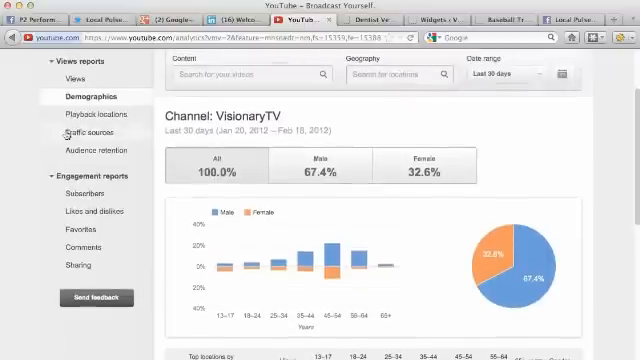
Open the Playback locations report and scroll through its table of locations
left_click(92, 112)
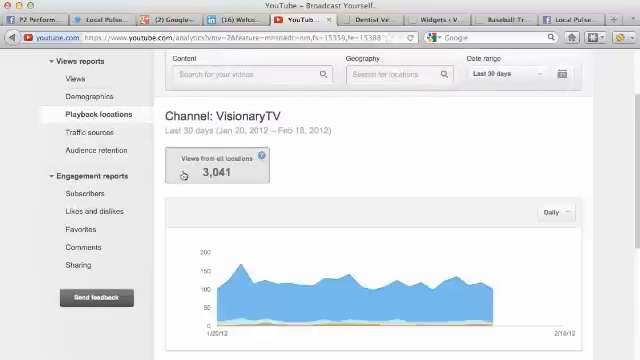
scroll("down", 3)
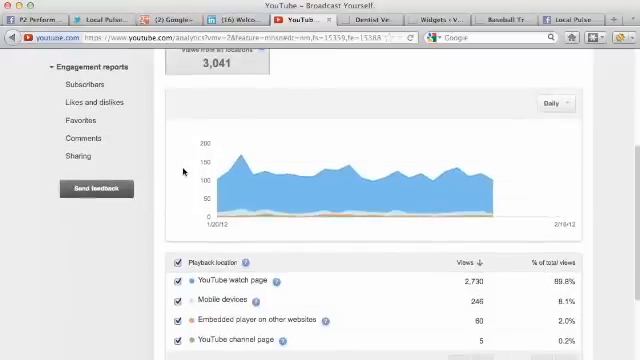
mouse_move(452, 308)
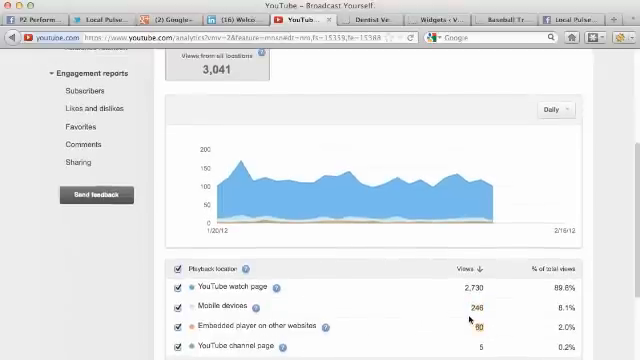
scroll("down", 3)
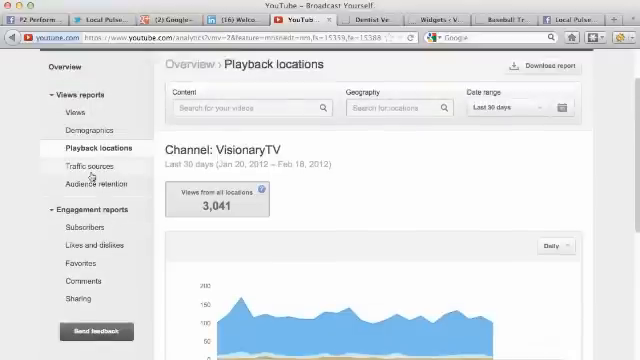
Open the Traffic sources report and scroll through the list of sources
left_click(84, 164)
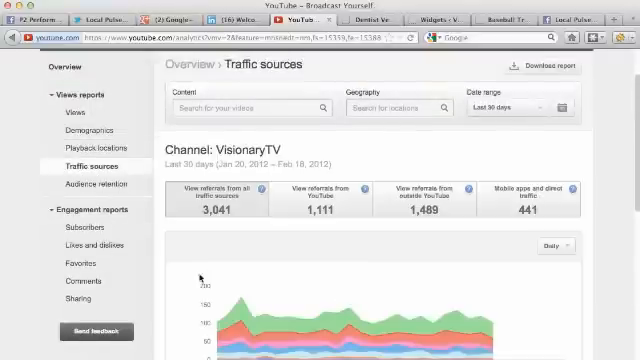
scroll("down", 3)
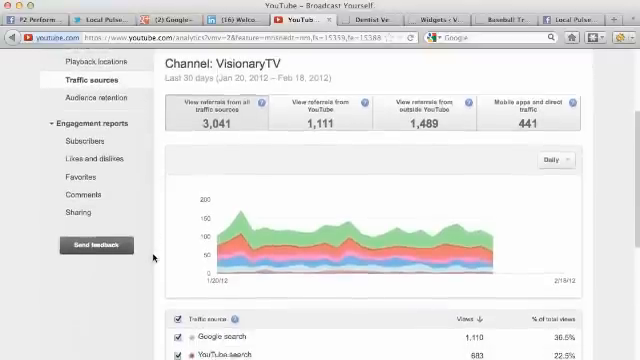
scroll("down", 3)
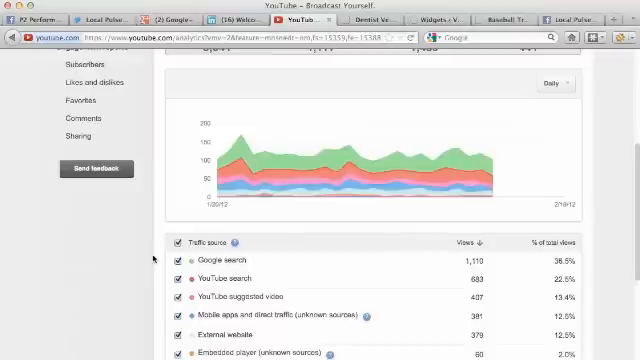
scroll("down", 3)
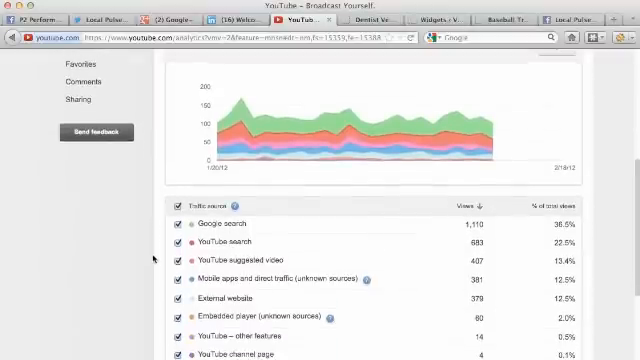
scroll("down", 3)
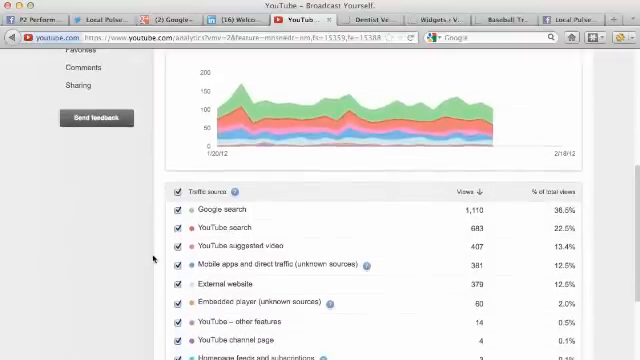
scroll("up", 3)
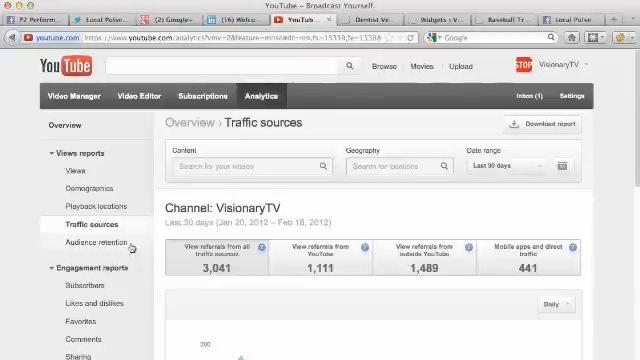
View the Audience retention and Subscribers reports, then move to Likes and dislikes
left_click(84, 244)
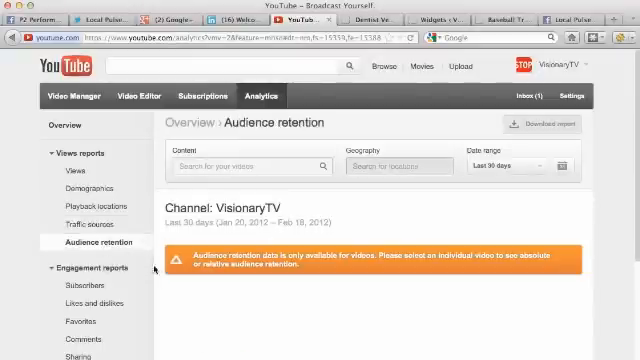
scroll("down", 3)
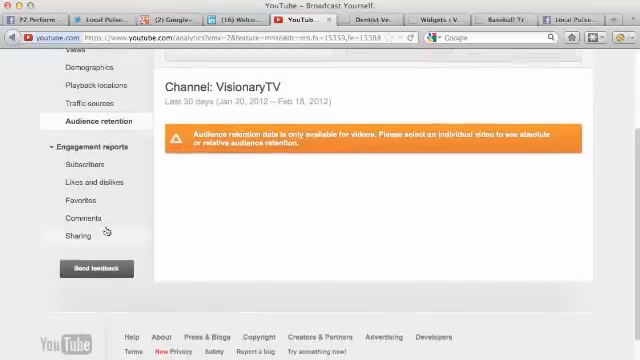
left_click(84, 164)
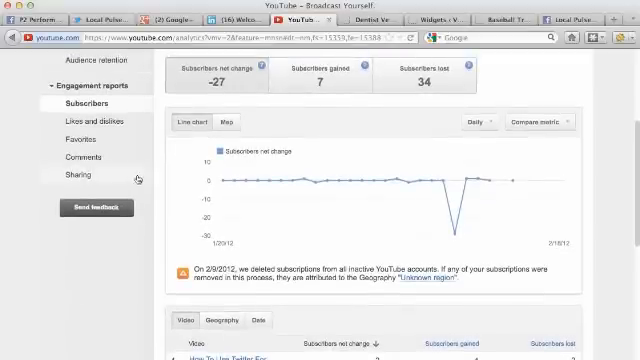
scroll("down", 3)
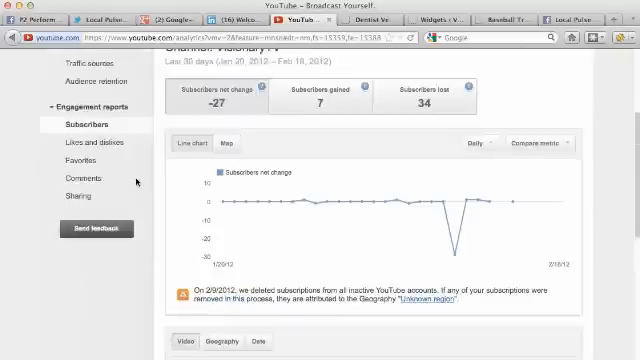
left_click(86, 164)
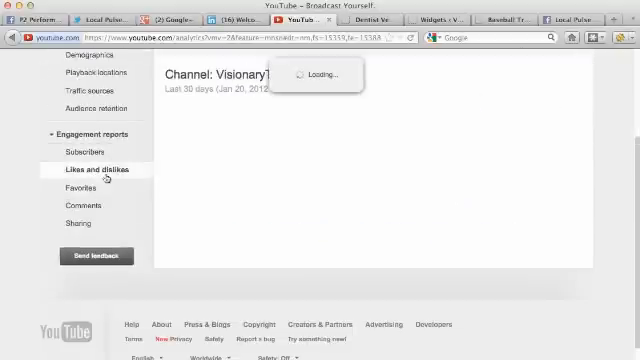
View the Likes and dislikes, Favorites and Comments reports, scrolling each video table
left_click(92, 168)
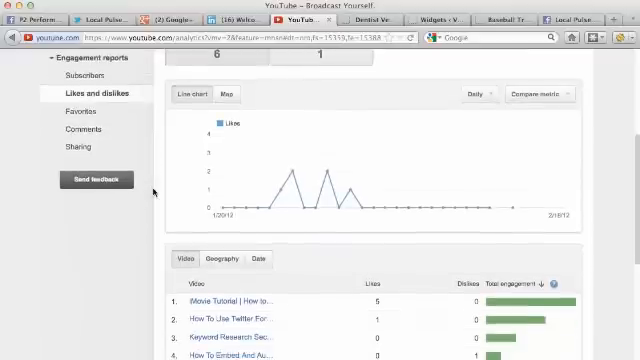
scroll("down", 3)
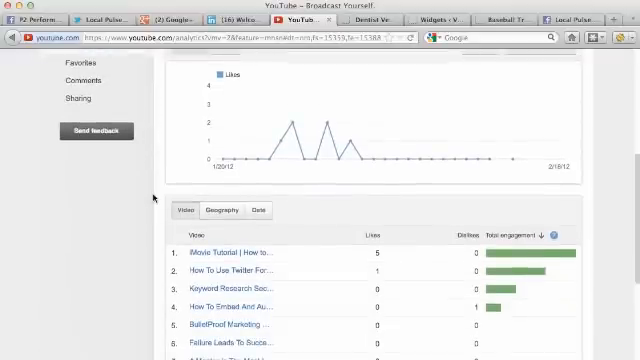
left_click(88, 148)
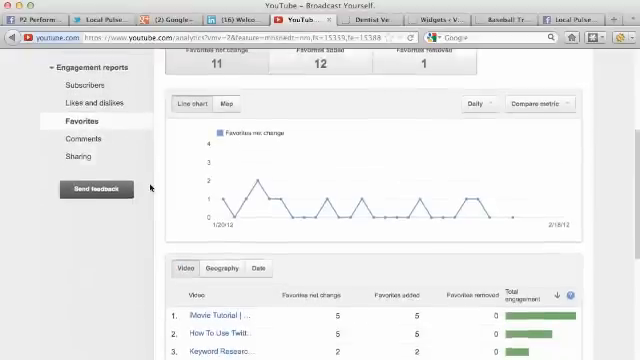
scroll("up", 3)
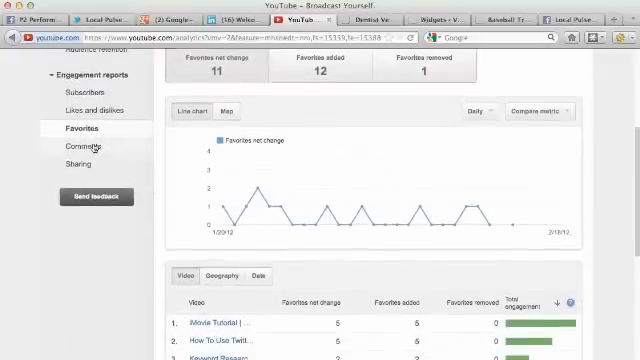
left_click(80, 146)
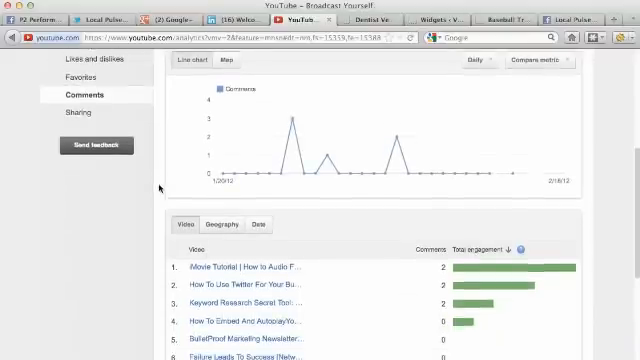
scroll("down", 3)
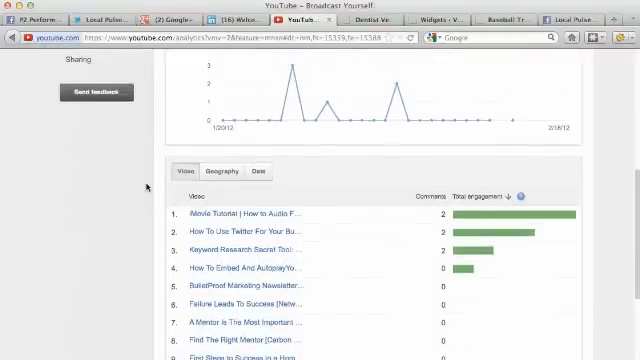
left_click(70, 144)
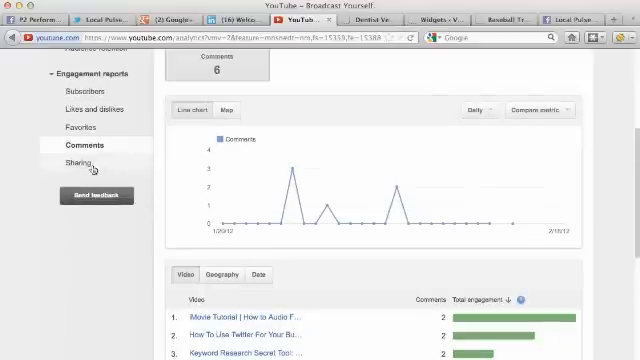
Open the Sharing report and scroll back to its top
left_click(76, 160)
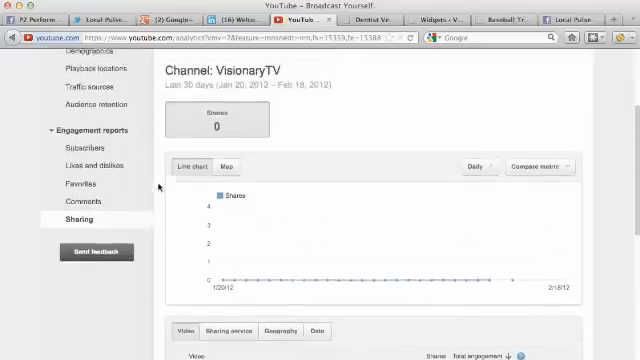
scroll("up", 3)
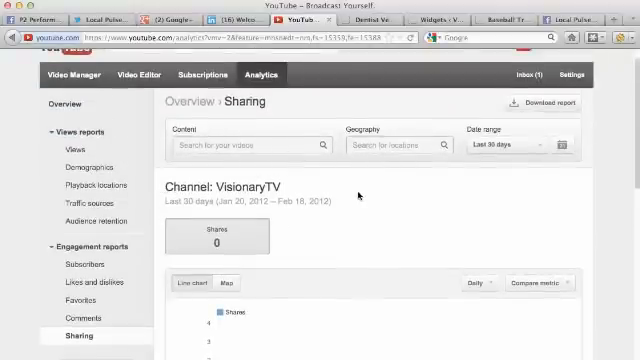
left_click(508, 144)
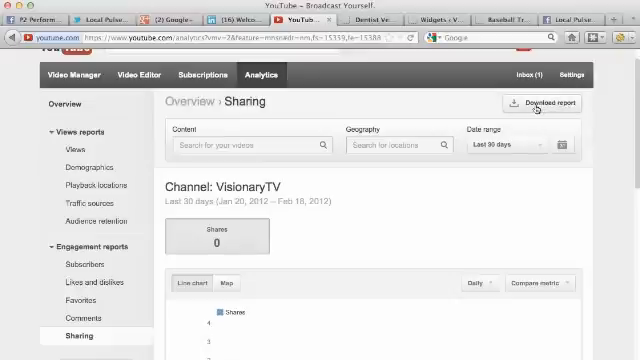
mouse_move(468, 104)
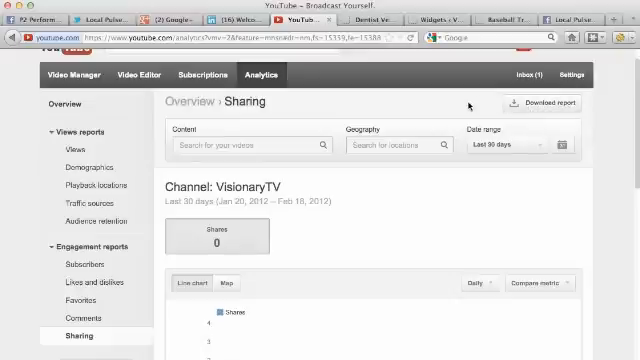